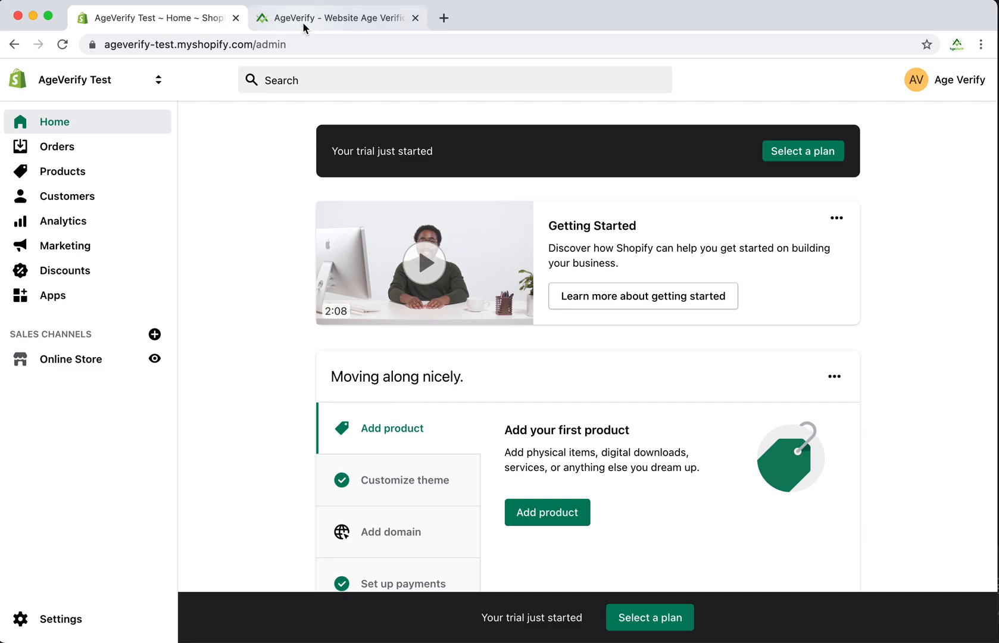
# Switch to the AgeVerify site and scroll to its Basic, Pro and Custom pricing plans
pyautogui.click(336, 17)
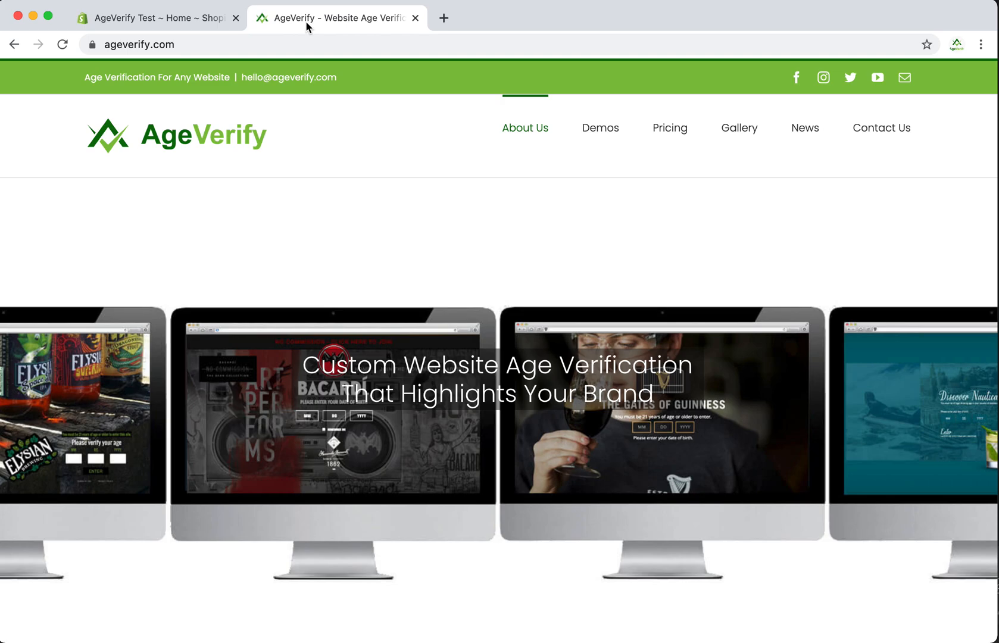
pyautogui.moveTo(343, 315)
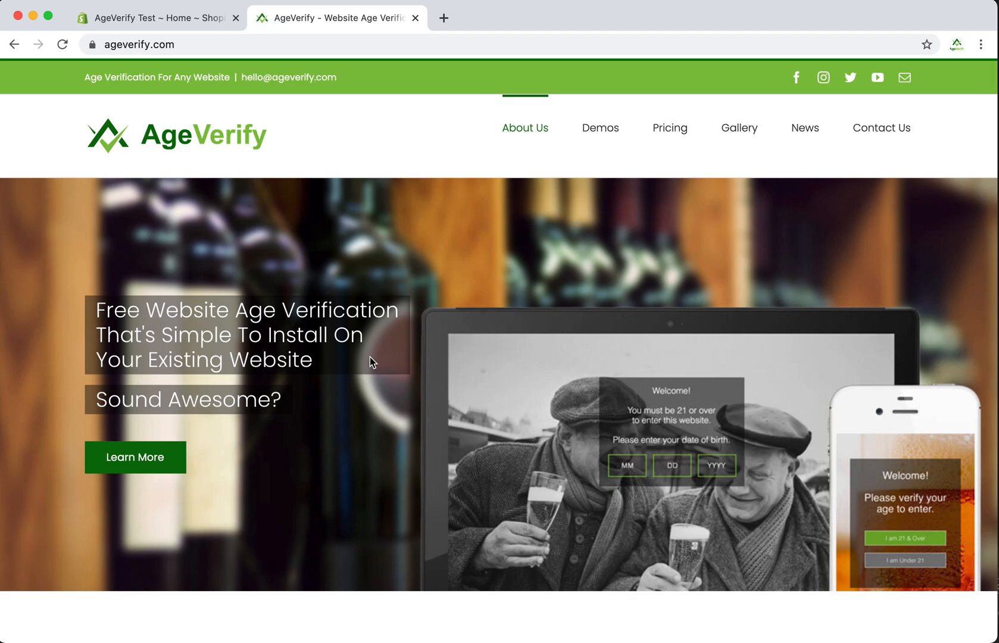
pyautogui.scroll(-3)
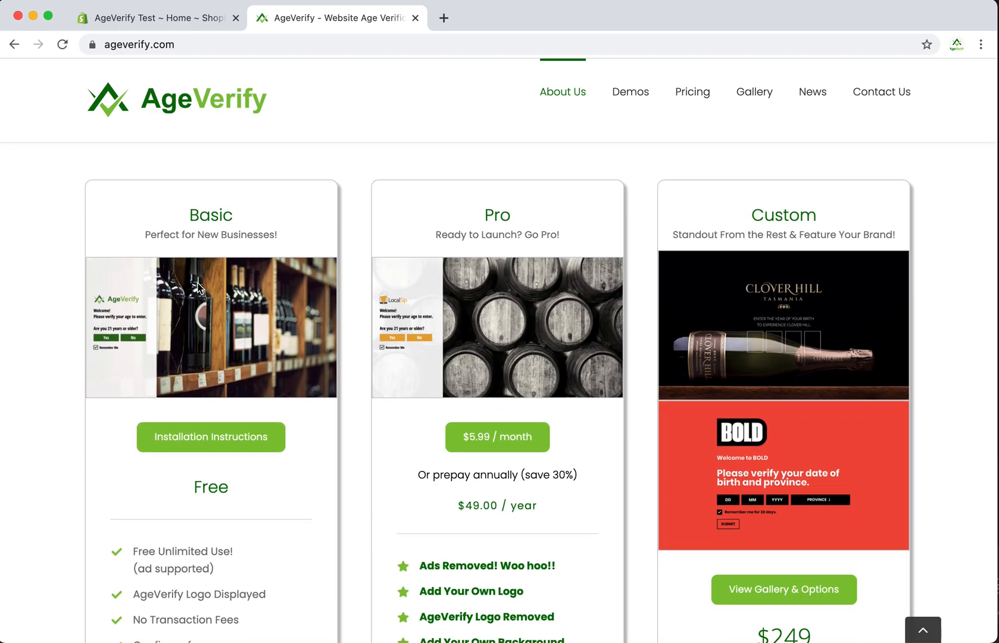
pyautogui.moveTo(199, 220)
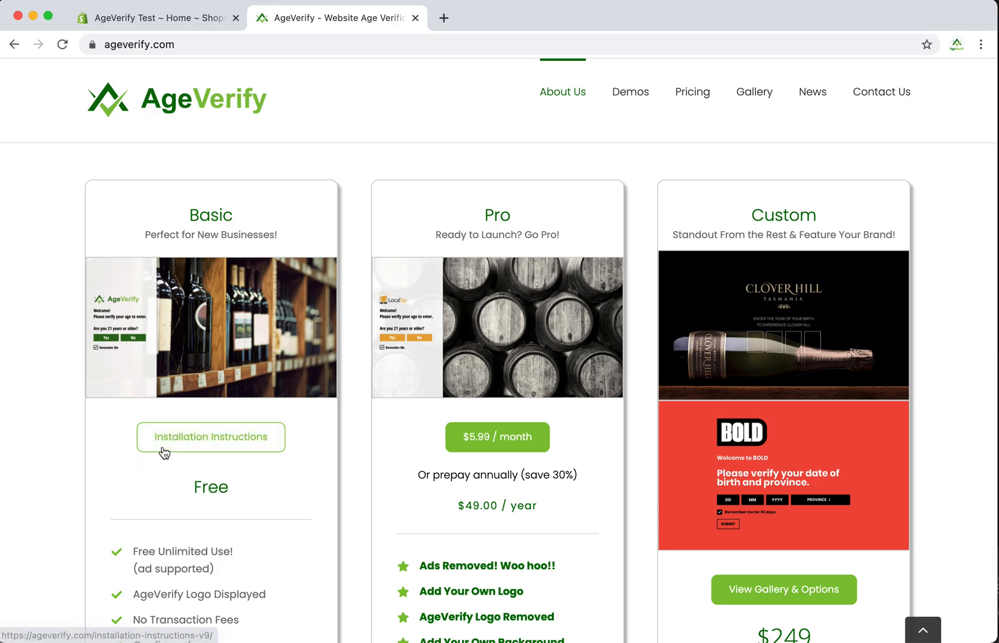
# Open the Basic plan's Installation Instructions and scroll the platform list to the Shopify section
pyautogui.click(211, 437)
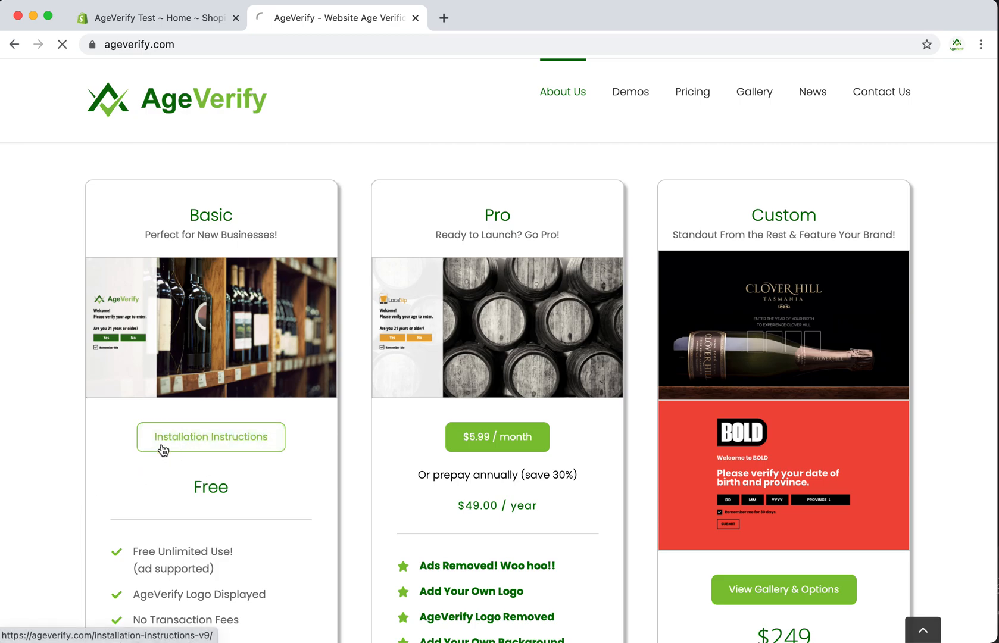
pyautogui.click(210, 437)
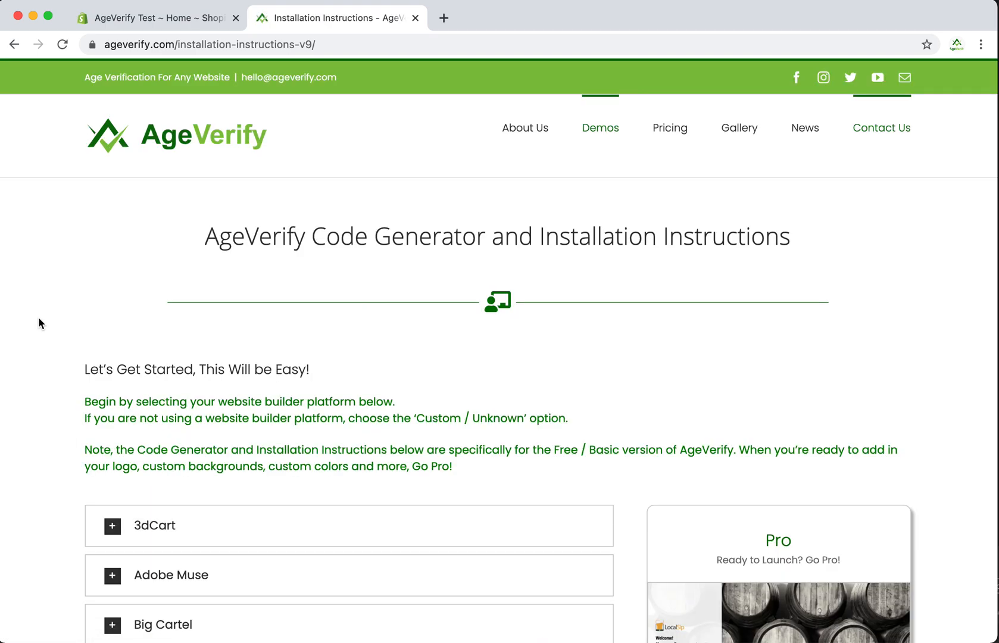
pyautogui.scroll(-3)
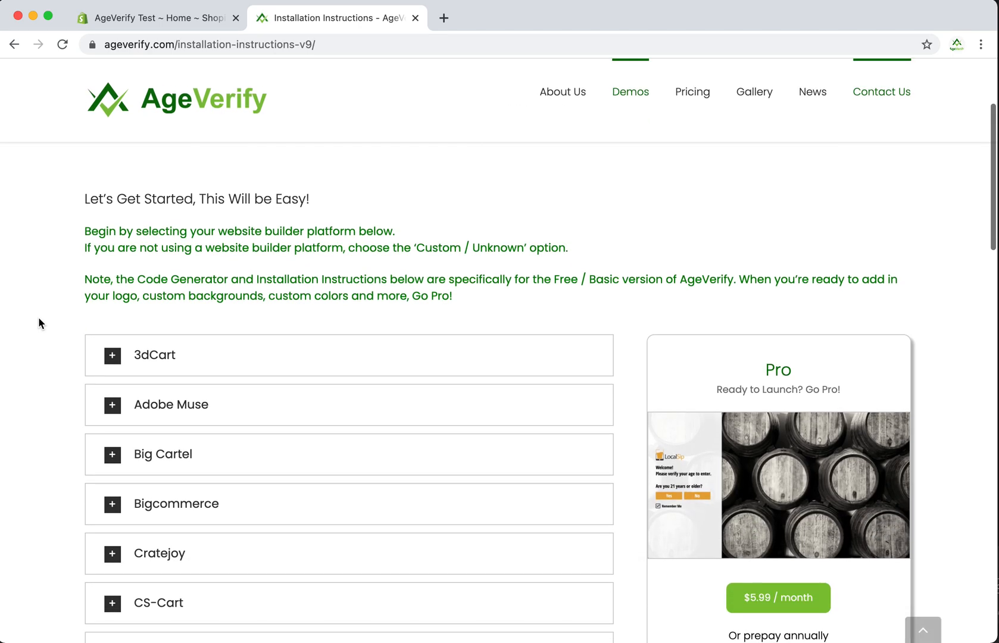
pyautogui.scroll(-3)
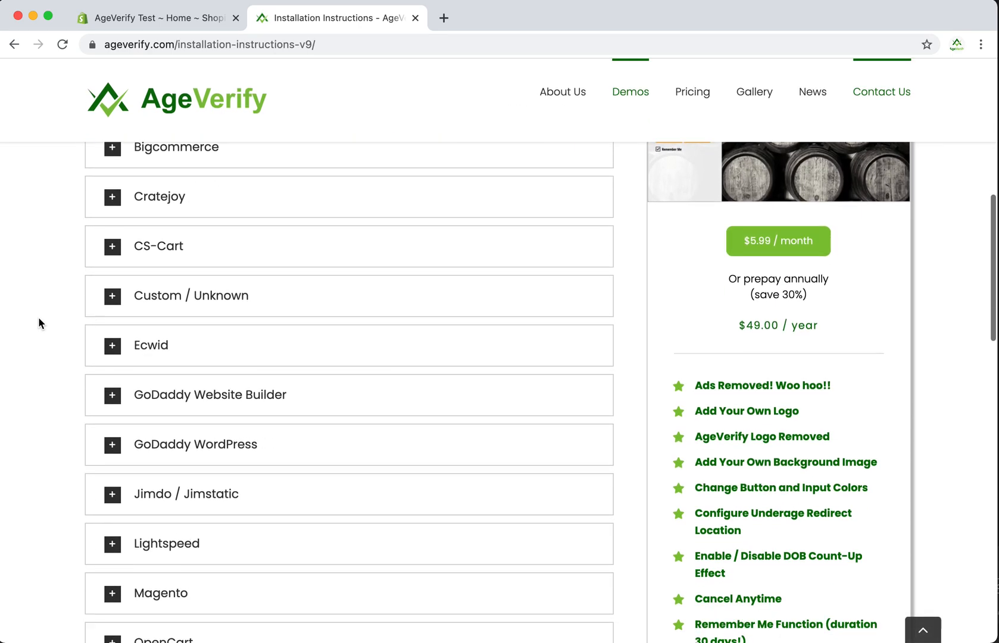
pyautogui.scroll(-3)
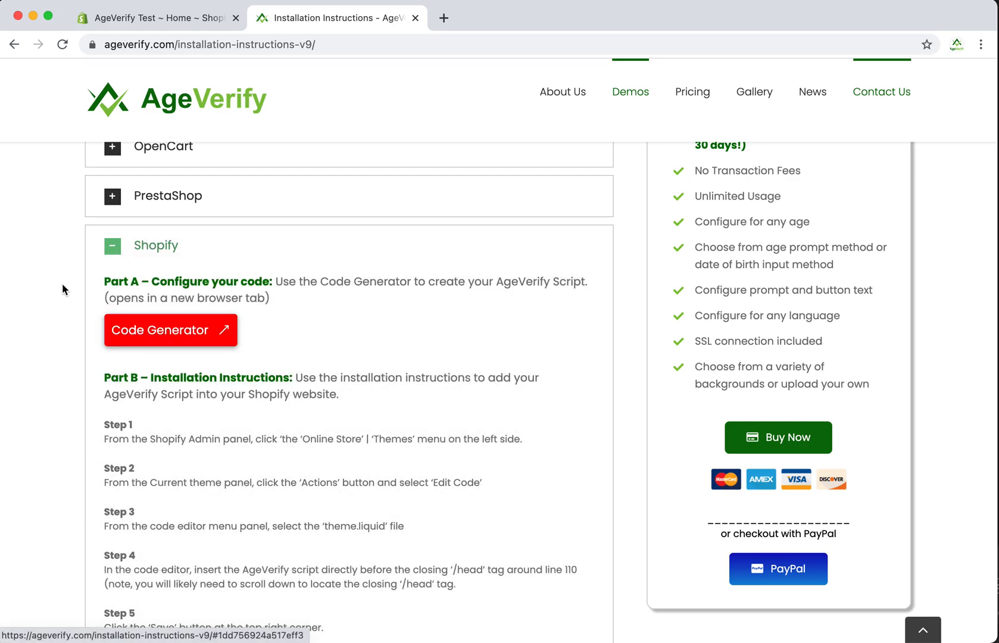
pyautogui.moveTo(138, 308)
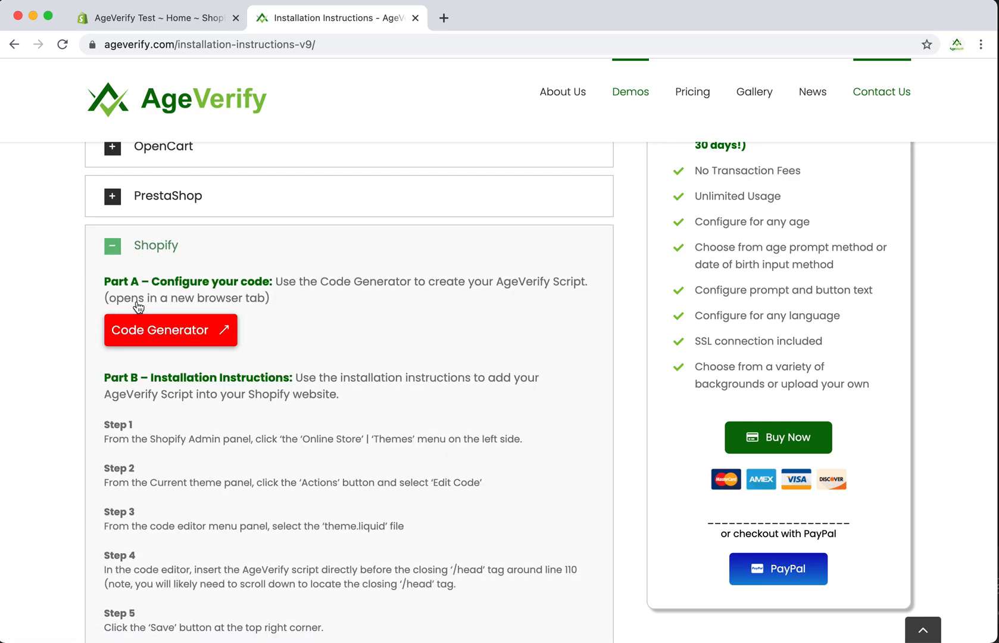
pyautogui.moveTo(51, 319)
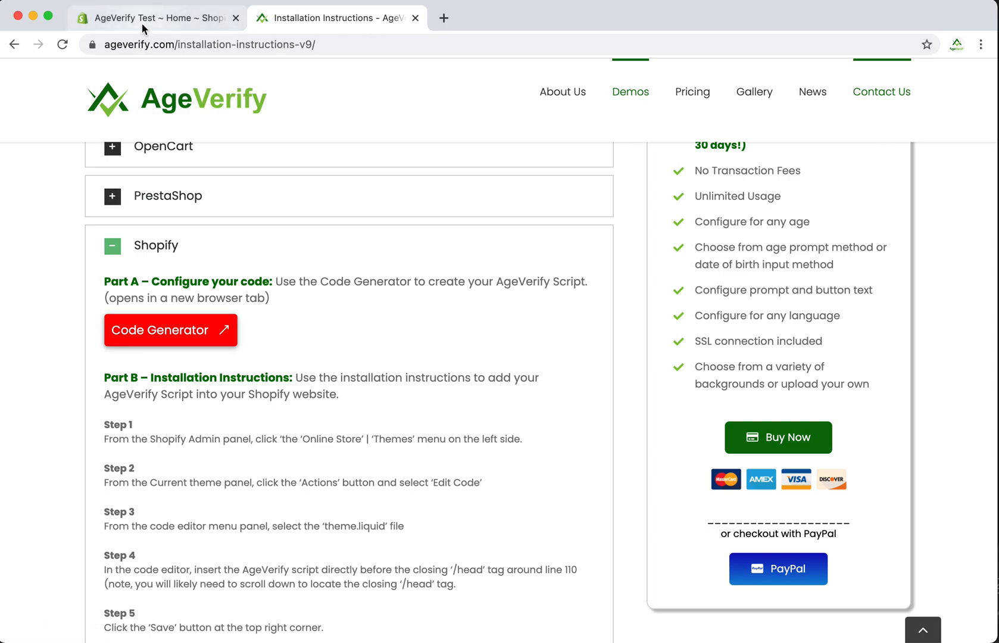
# Return to the Shopify admin and go to Online Store > Themes
pyautogui.click(156, 18)
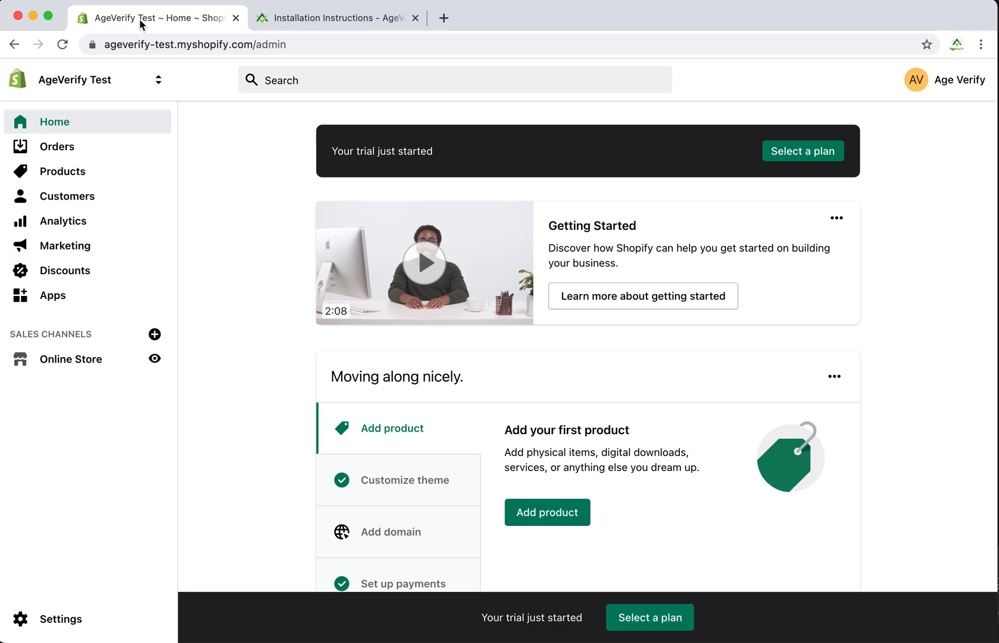
pyautogui.moveTo(76, 127)
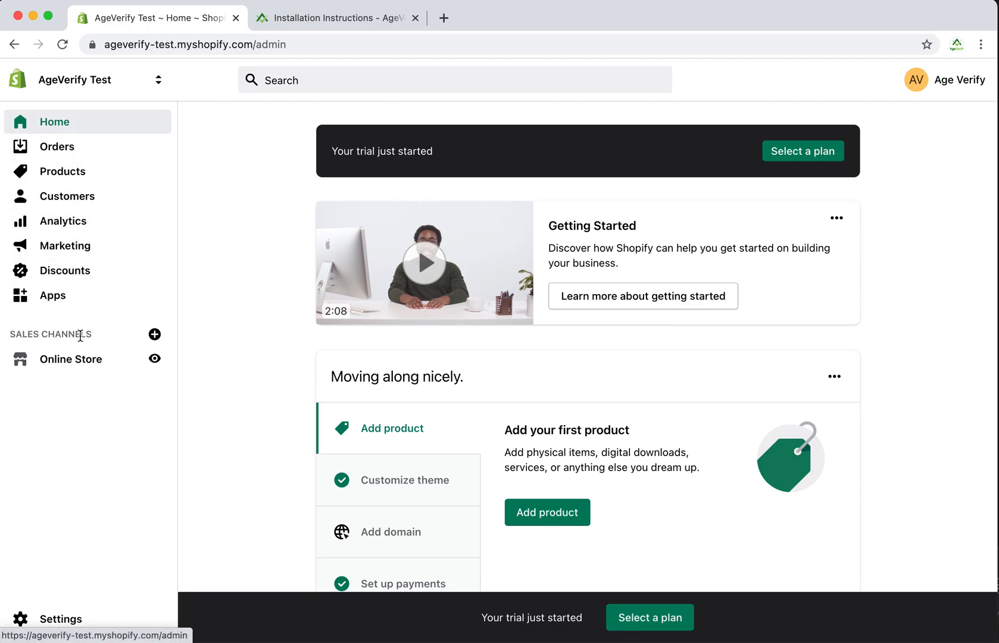
pyautogui.moveTo(70, 359)
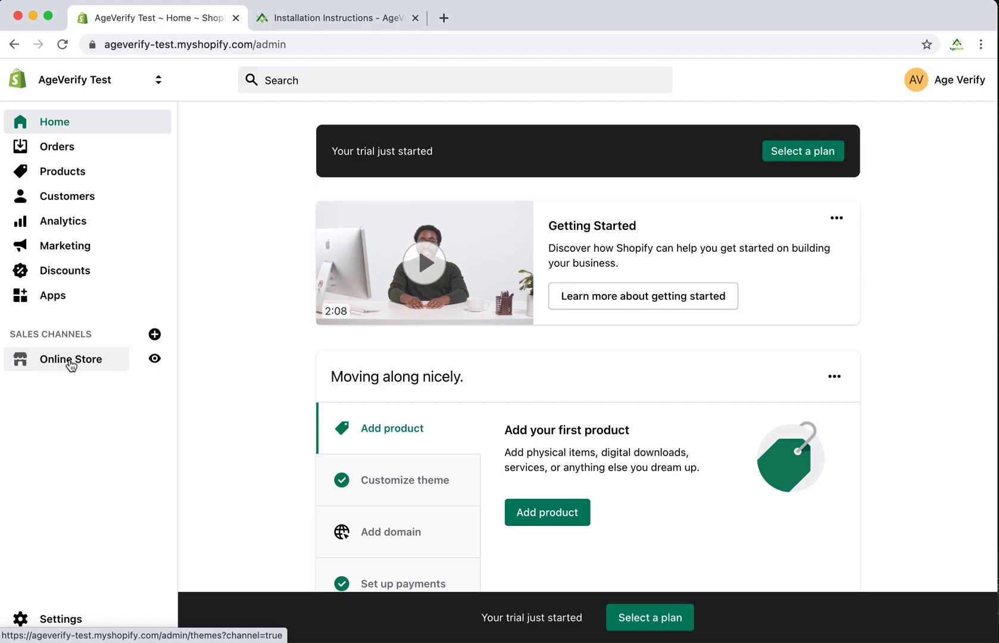
pyautogui.click(71, 358)
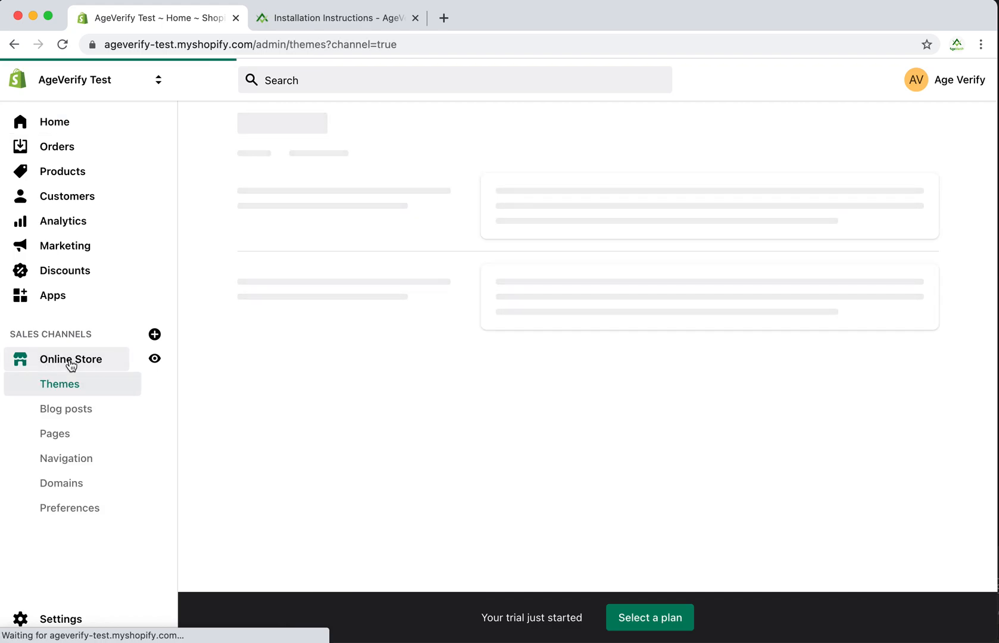
pyautogui.click(60, 383)
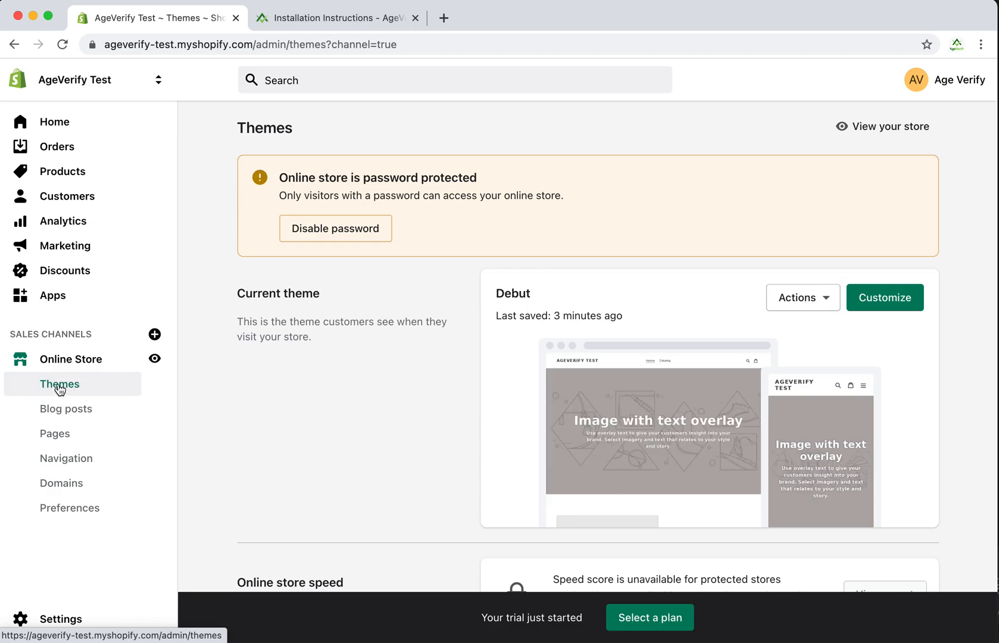
pyautogui.moveTo(357, 317)
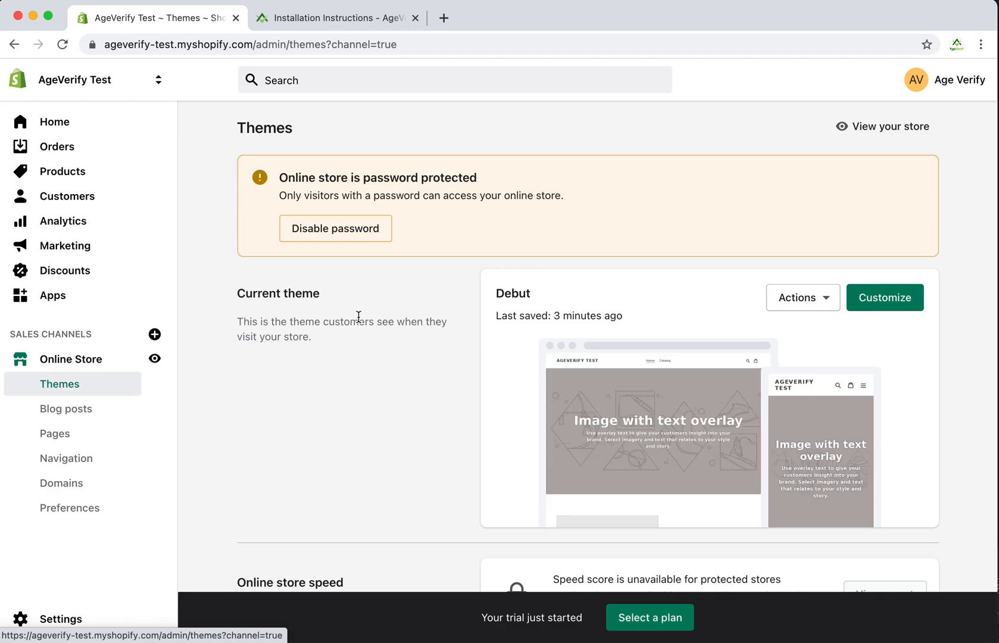
pyautogui.moveTo(813, 312)
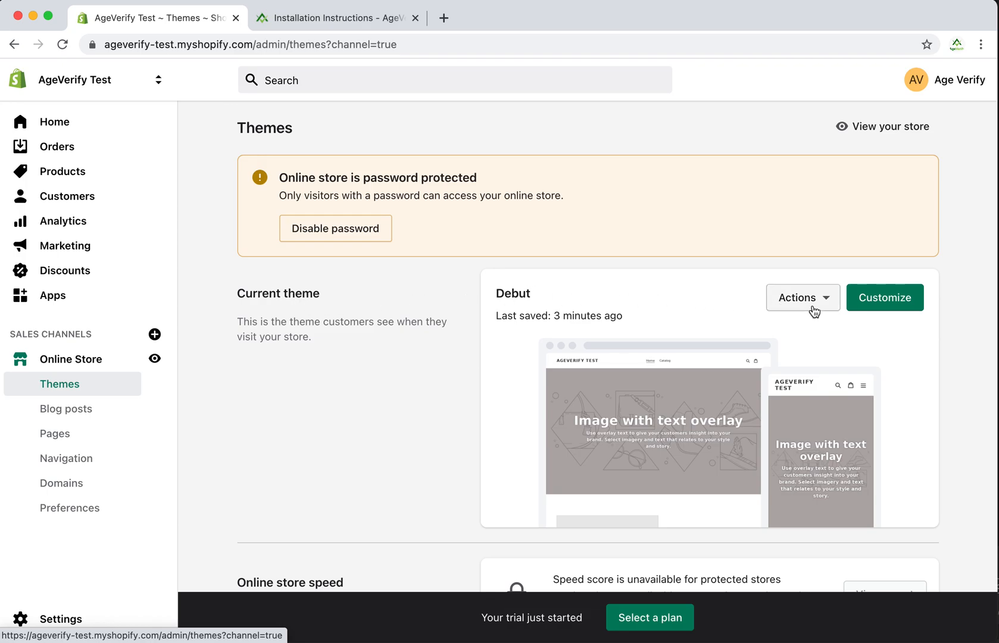
pyautogui.moveTo(827, 306)
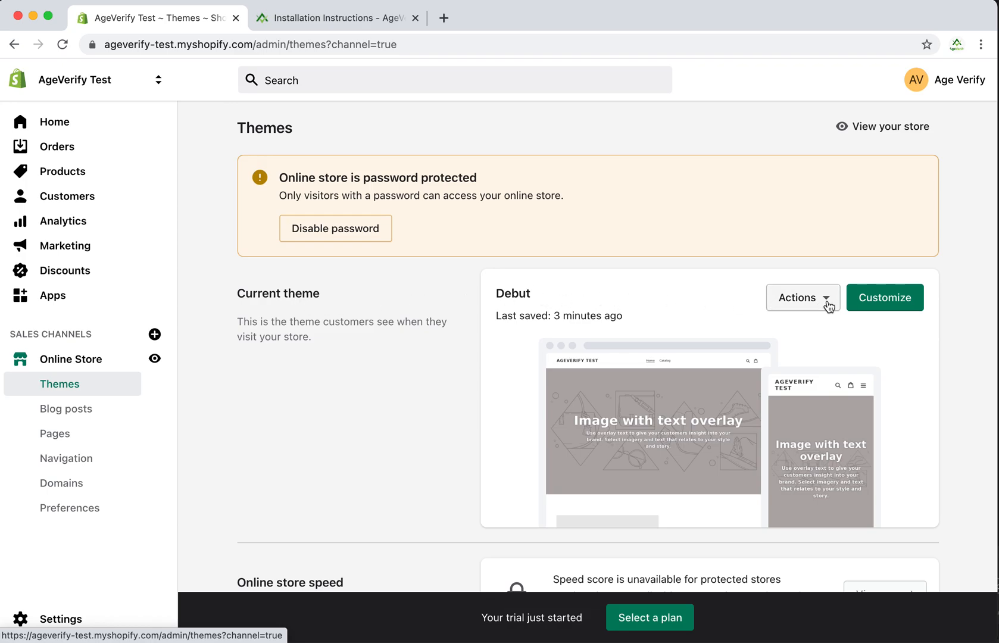
# Choose Edit code from the Debut theme's Actions menu
pyautogui.click(803, 296)
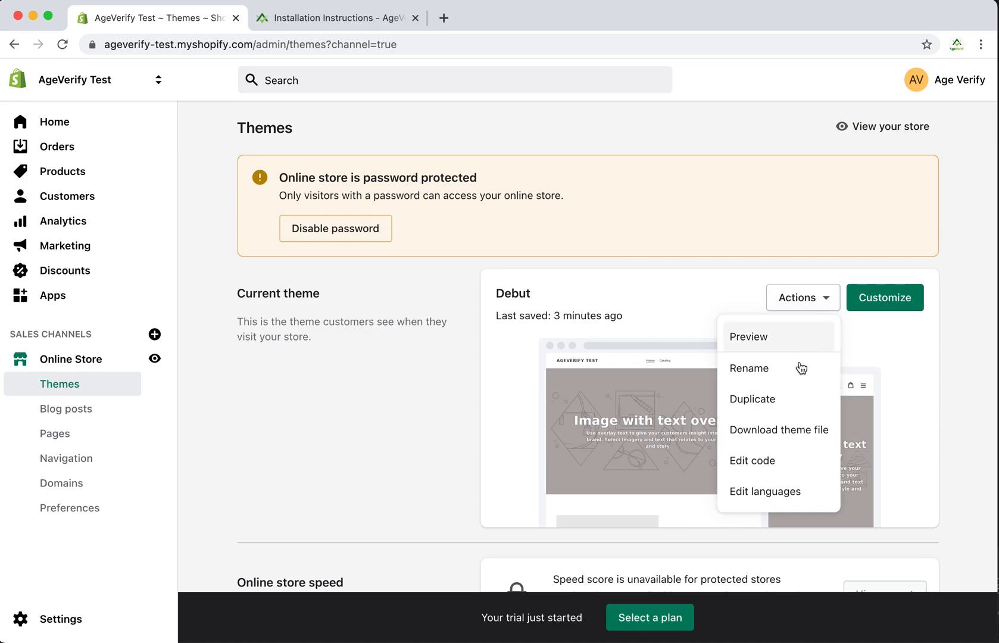
pyautogui.click(751, 461)
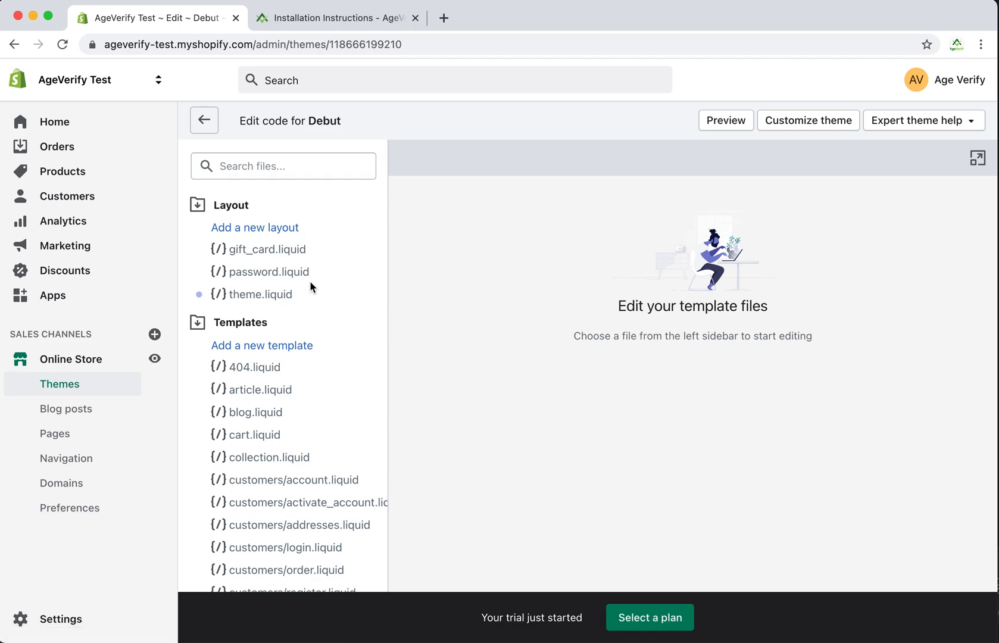
# Open theme.liquid under Layout and locate its opening <head> tag
pyautogui.scroll(-3)
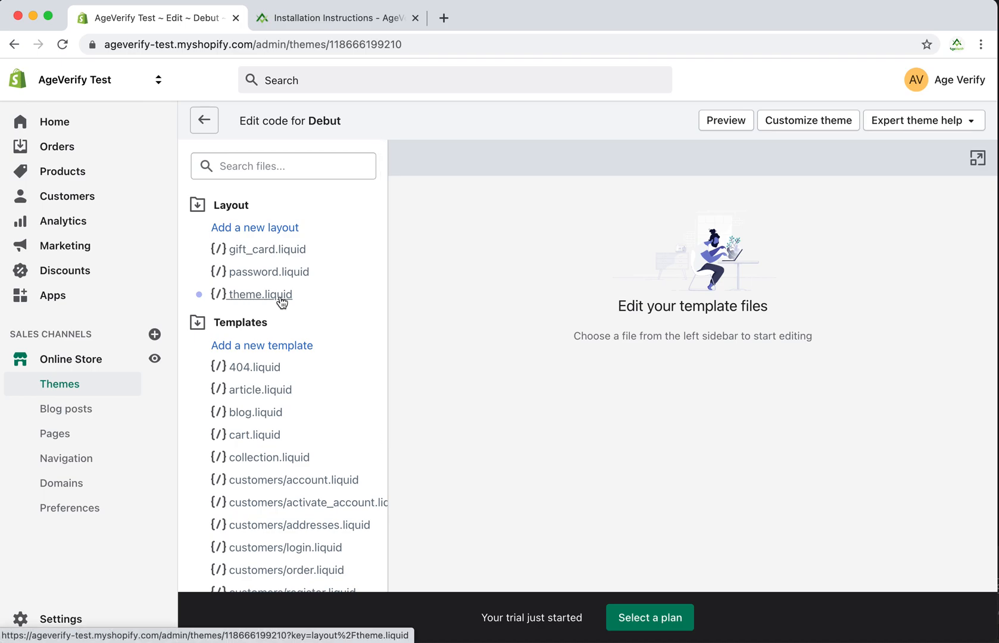
pyautogui.moveTo(281, 304)
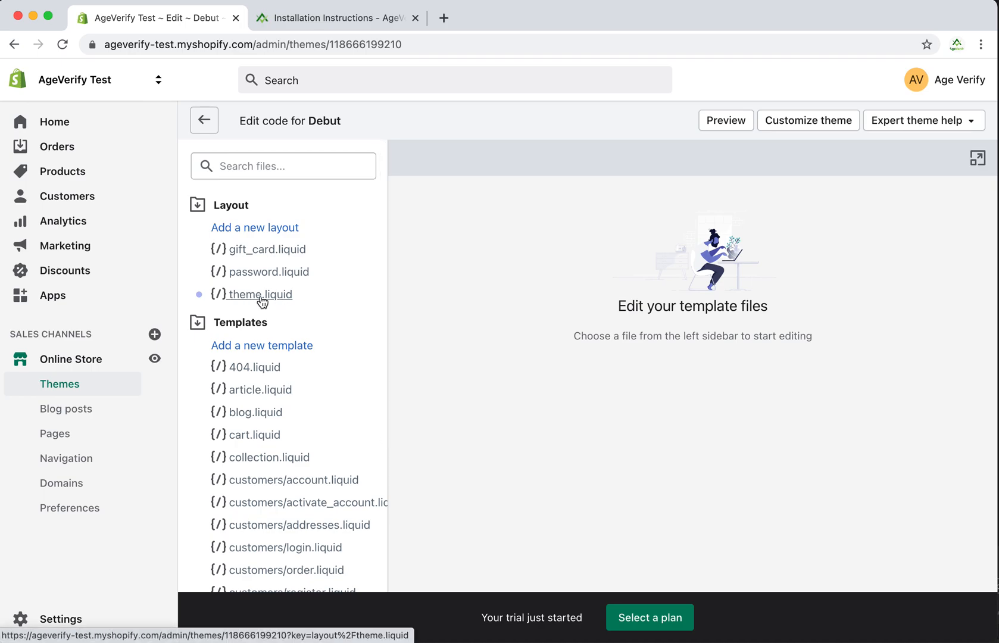
pyautogui.click(260, 294)
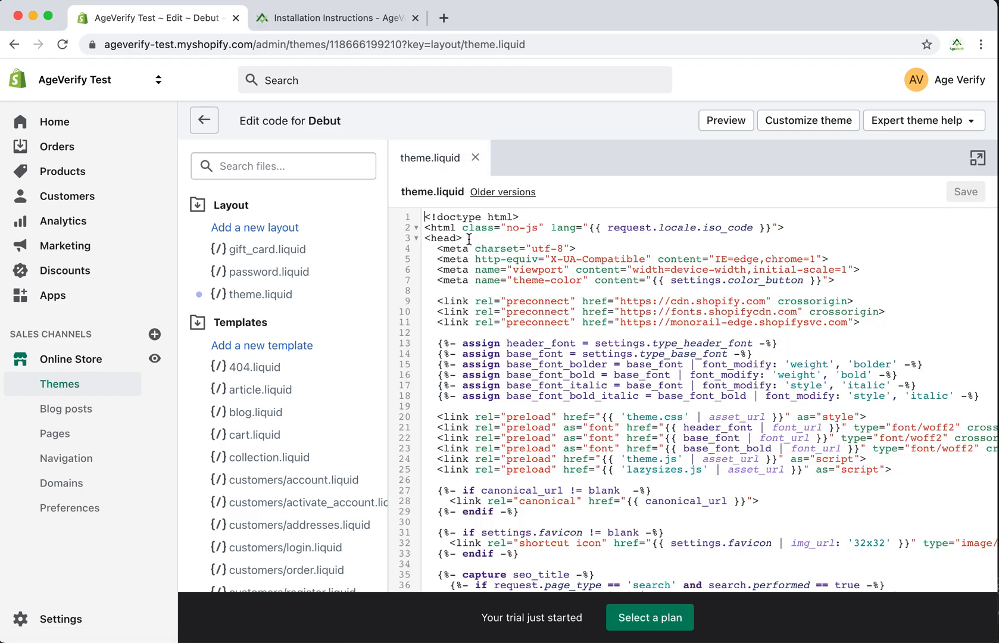
pyautogui.scroll(-3)
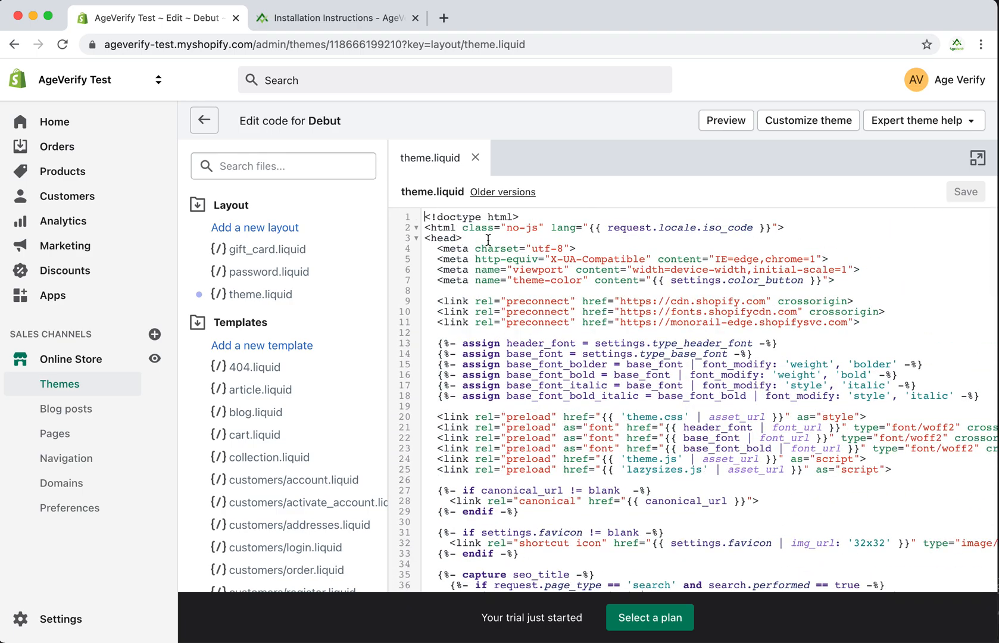
pyautogui.doubleClick(444, 238)
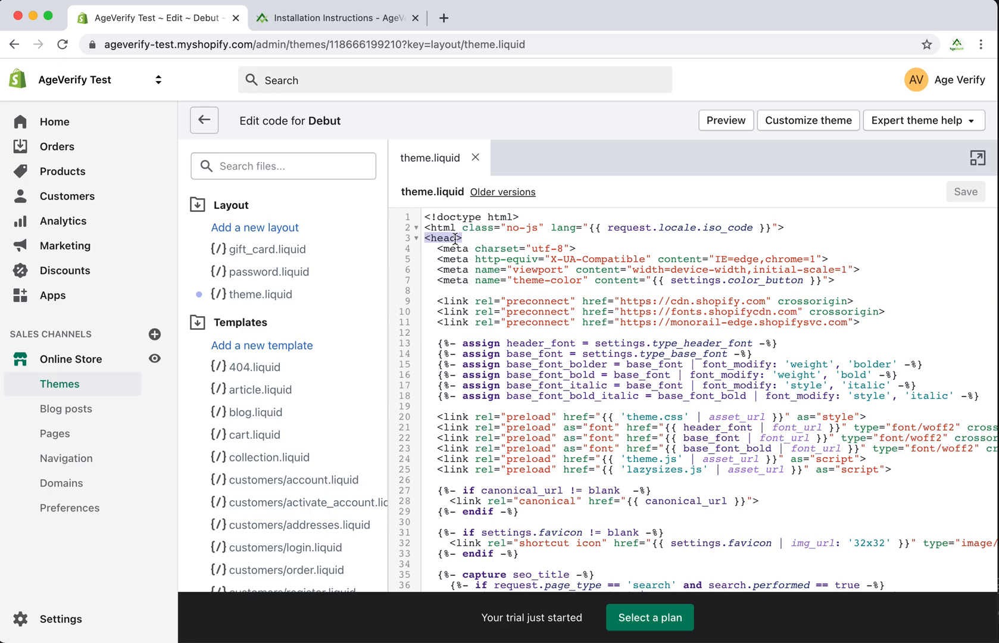
pyautogui.click(461, 238)
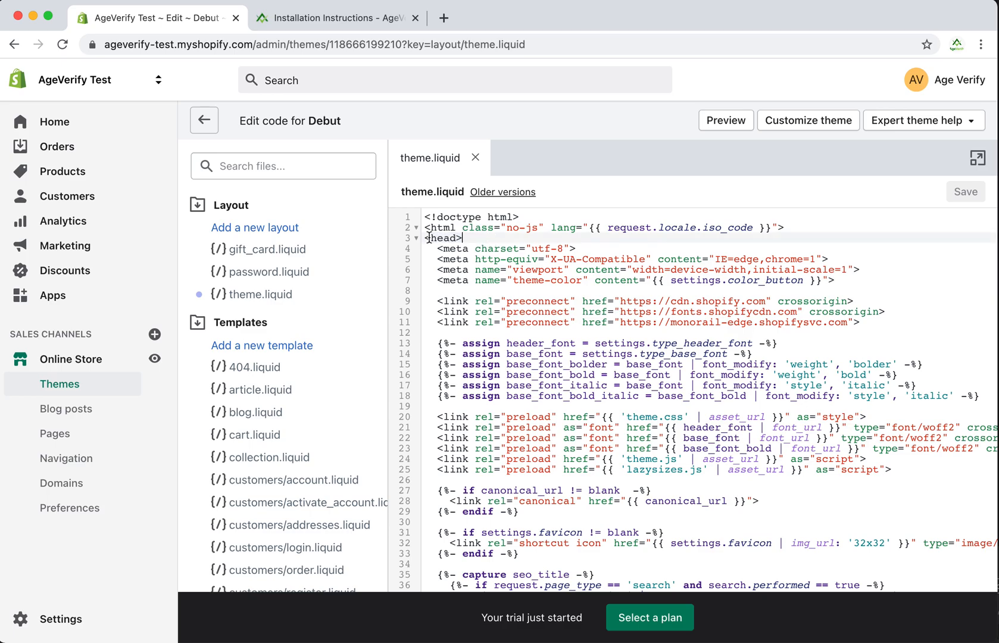
pyautogui.doubleClick(443, 238)
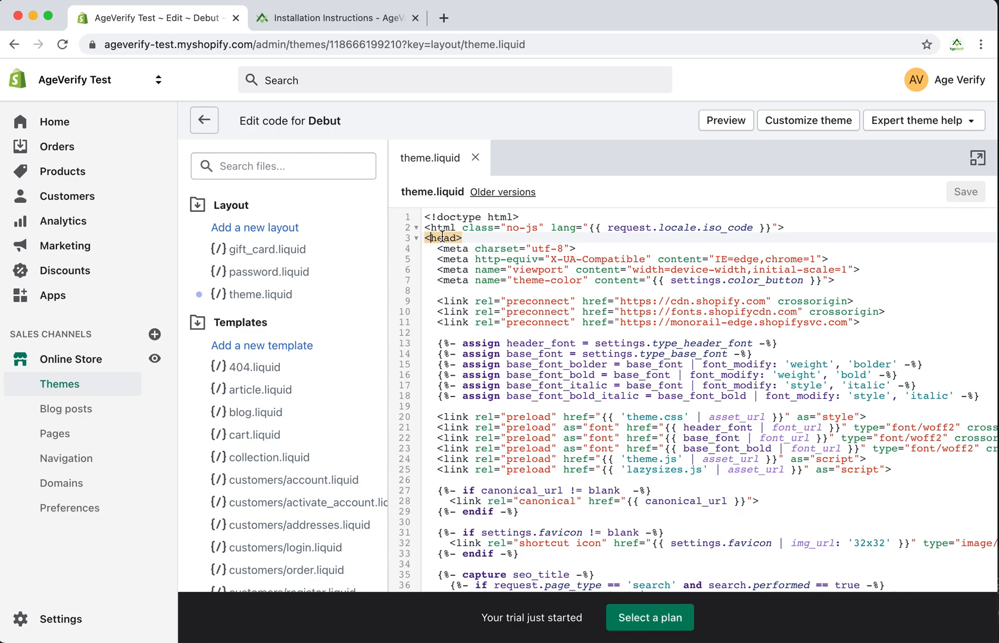
pyautogui.click(465, 238)
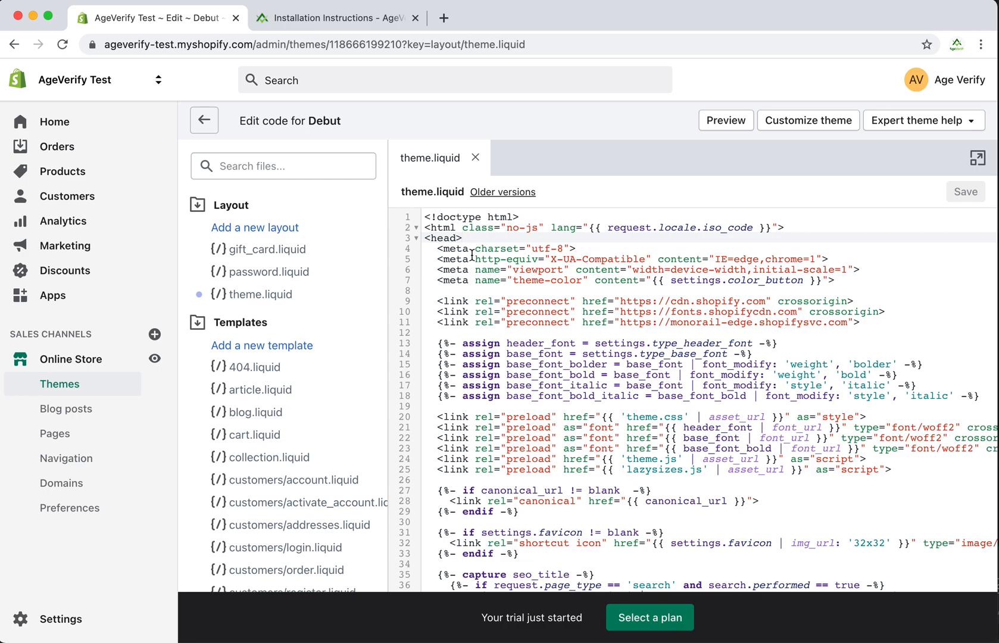
# Scroll down to the closing </head> line
pyautogui.scroll(-3)
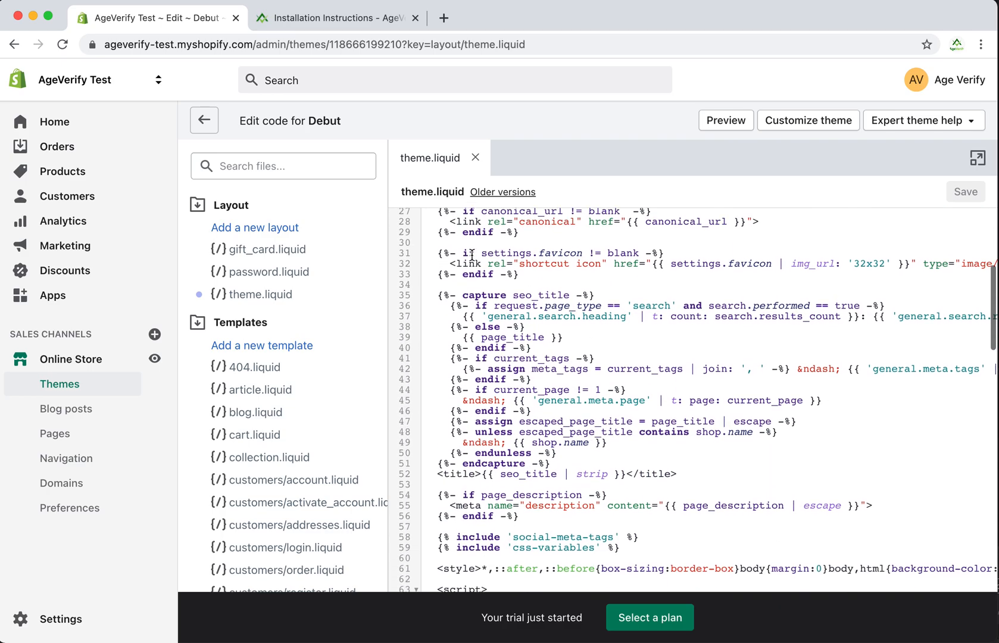
pyautogui.scroll(-3)
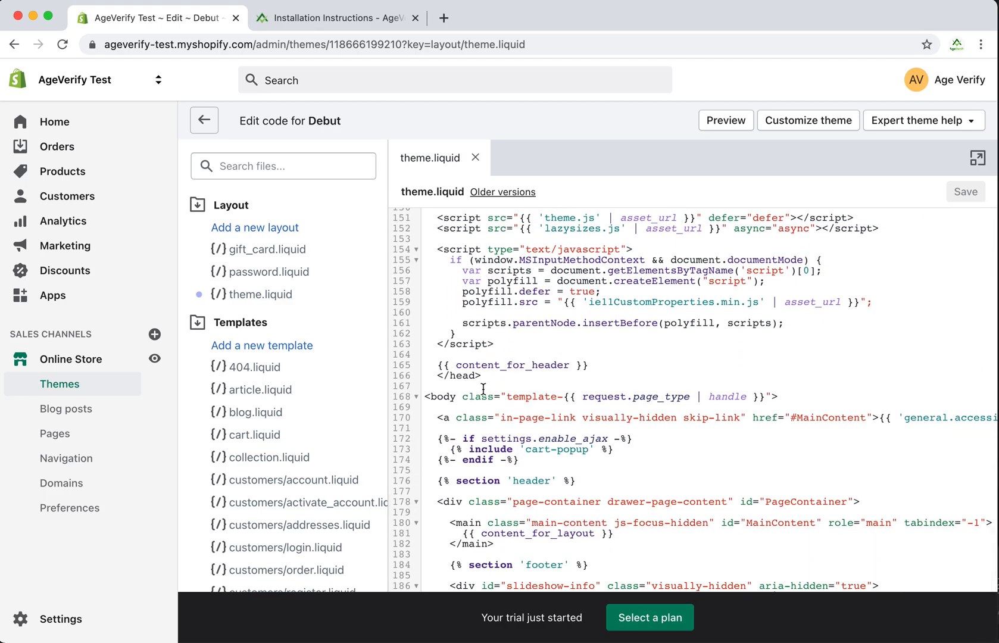
# Paste the AgeVerify script on a blank line above </head> and save theme.liquid
pyautogui.doubleClick(458, 375)
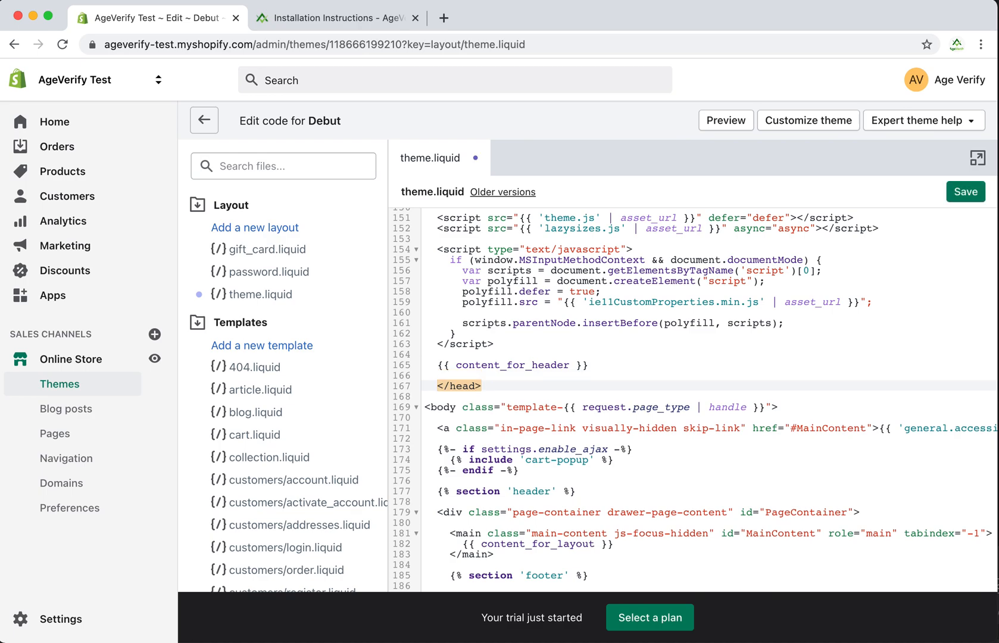
pyautogui.click(561, 385)
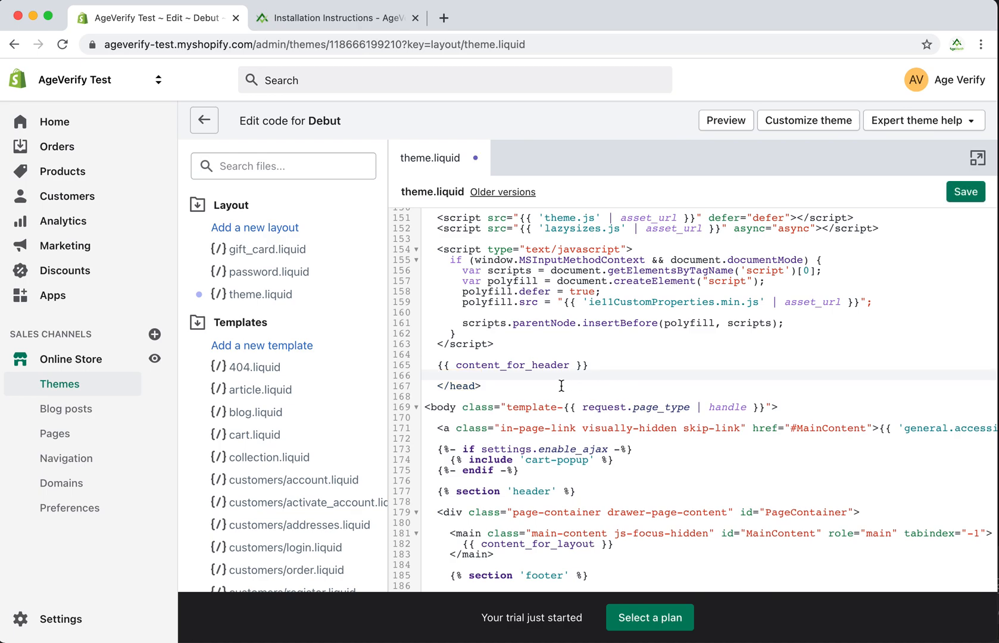
pyautogui.moveTo(485, 373)
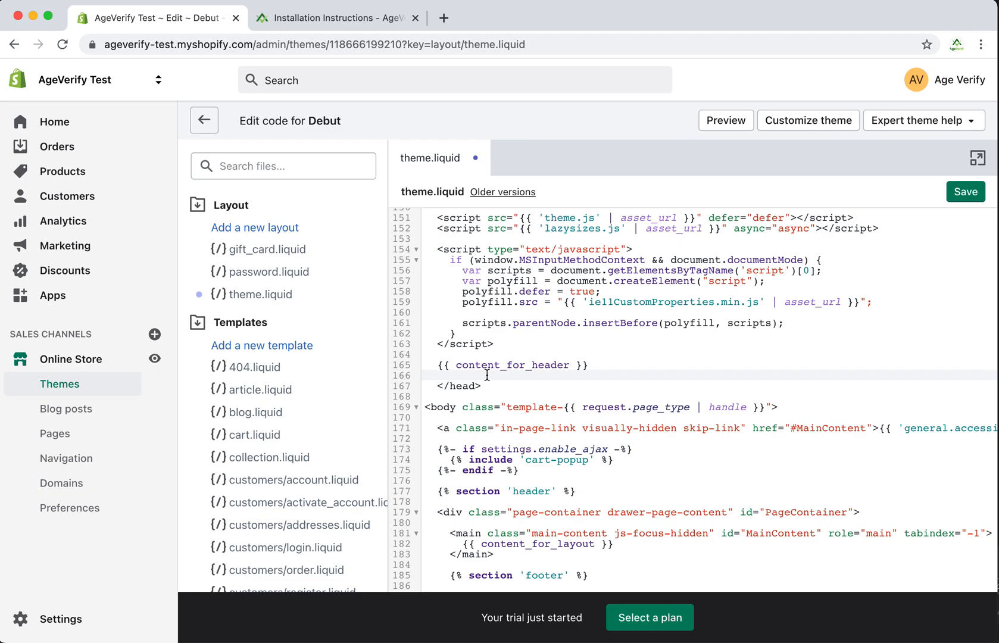
pyautogui.click(438, 375)
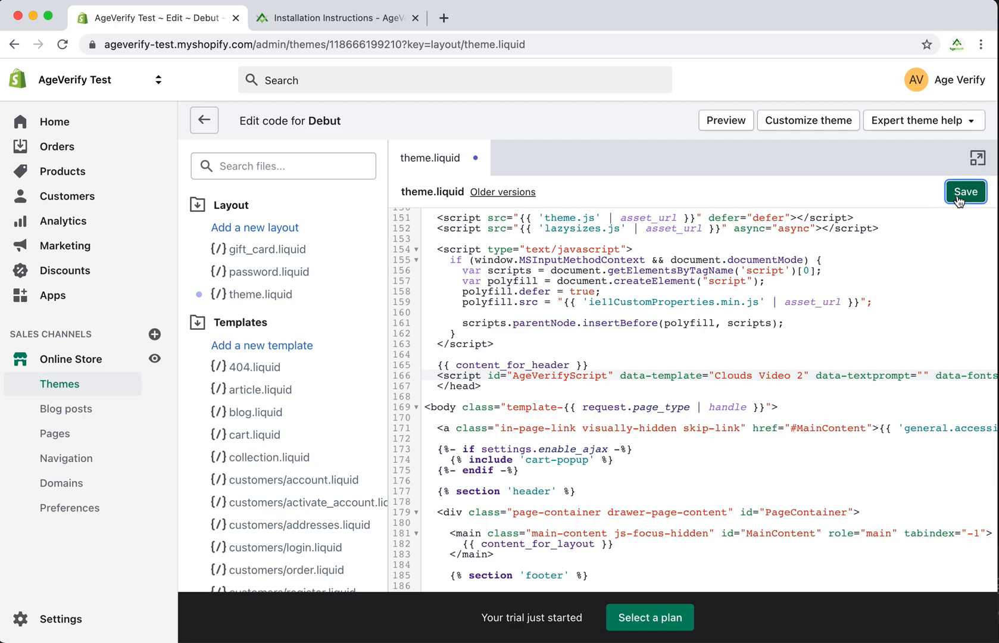
pyautogui.click(965, 192)
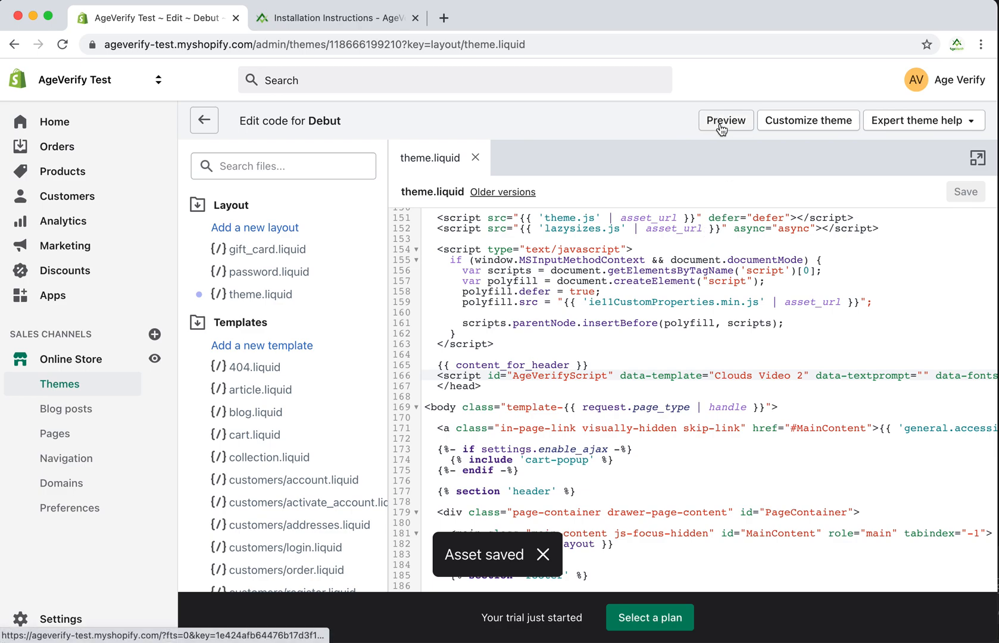
# Preview the theme, enter a birth date in the AgeVerify age gate, and scroll the storefront
pyautogui.click(725, 120)
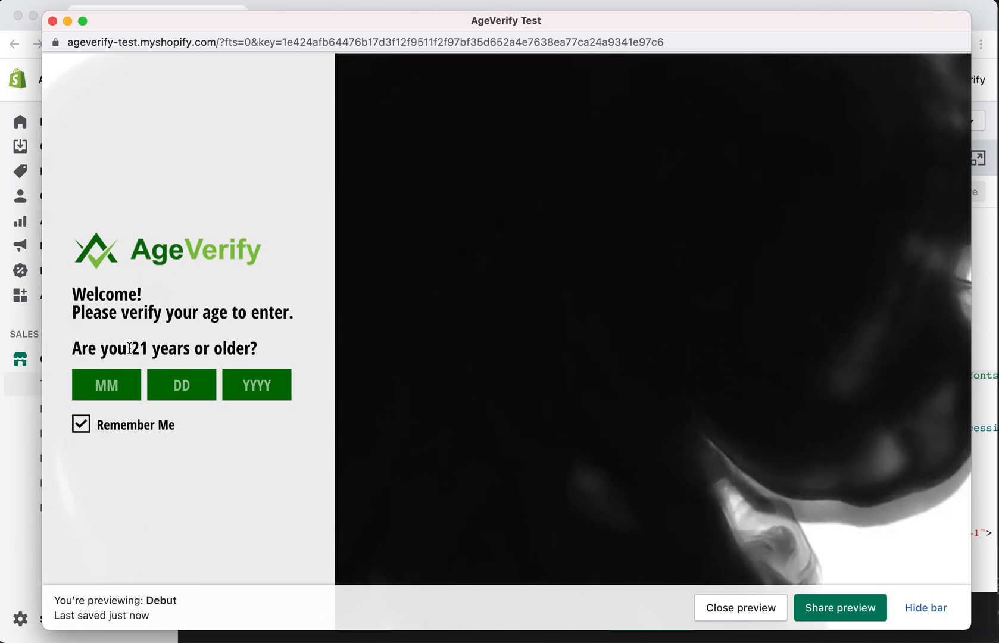
pyautogui.write('05')
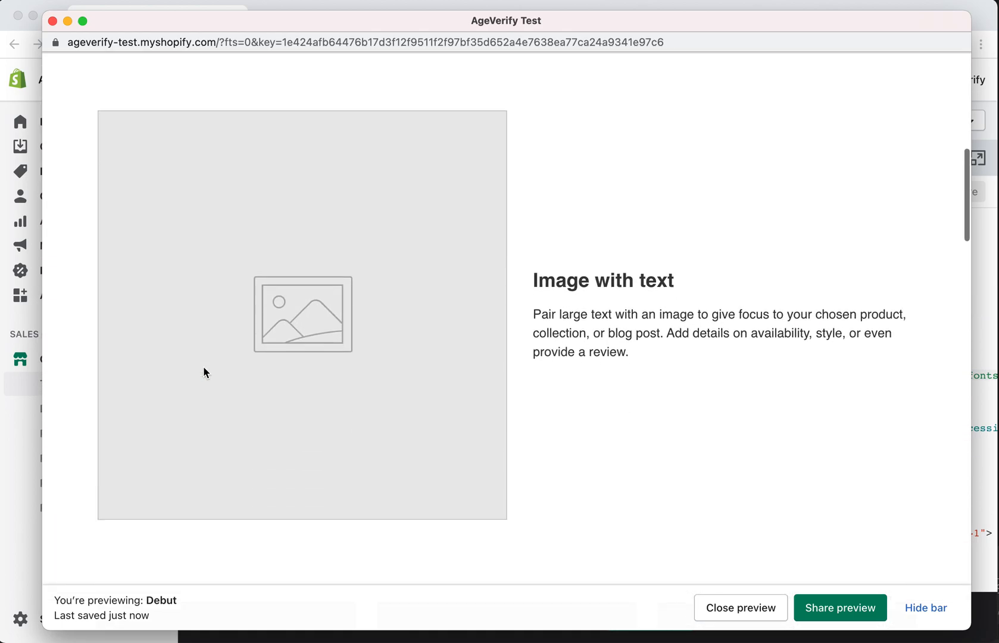
pyautogui.scroll(-3)
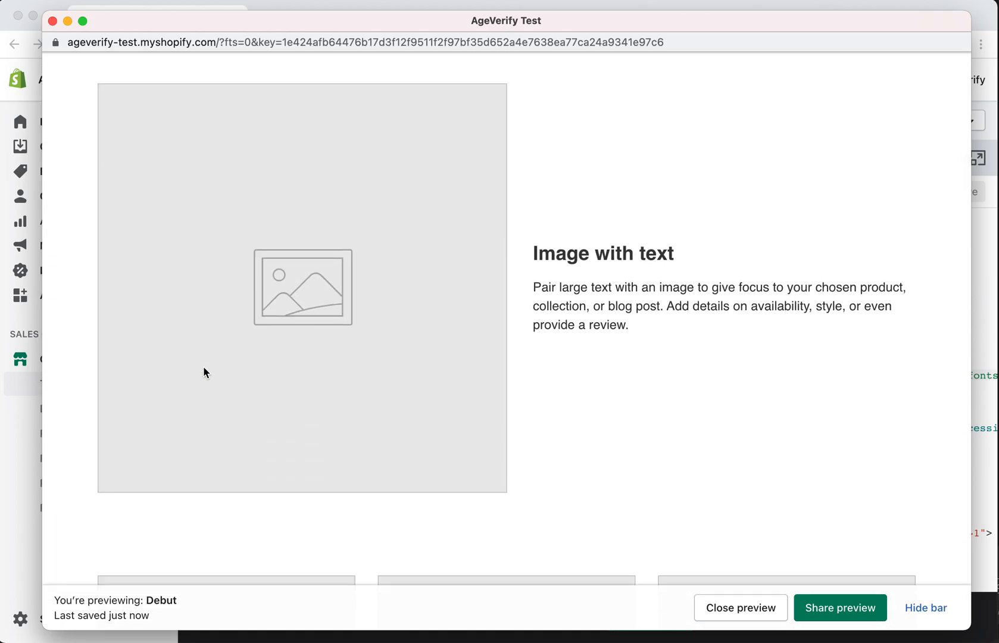